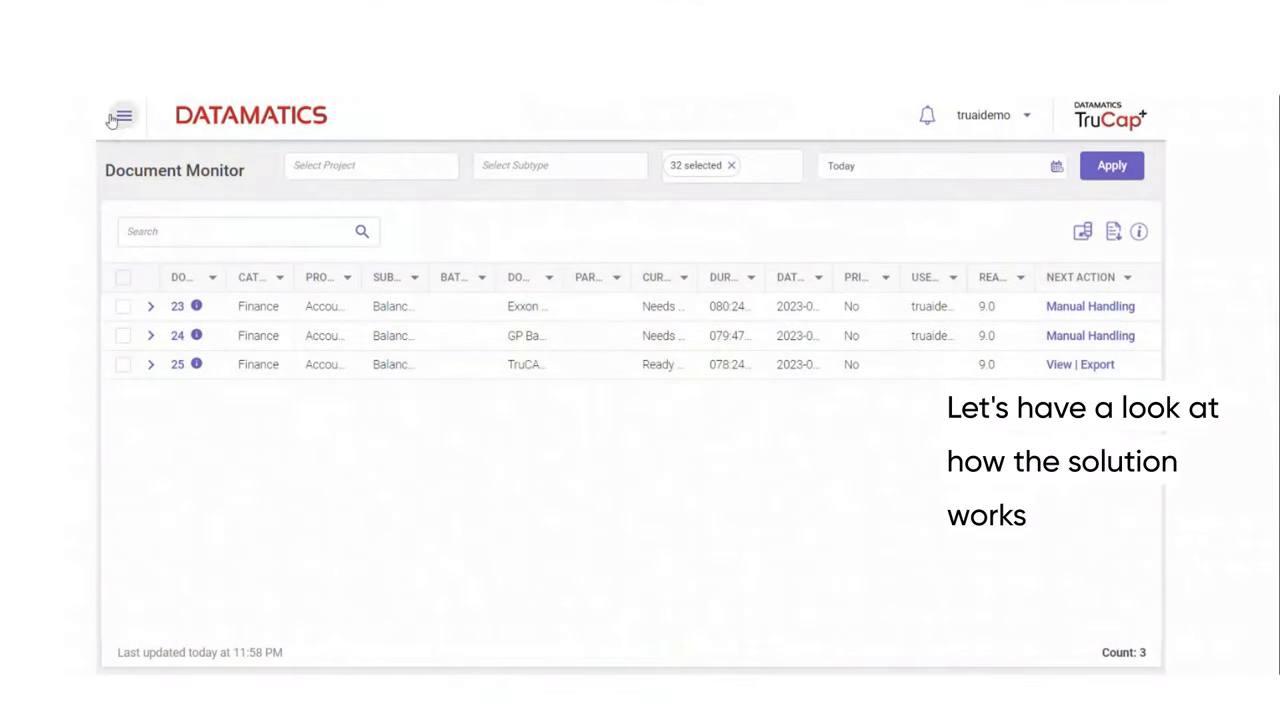
Step: Submit the Bastech LLC 2021 Financials balance sheet PDF and review its processing history in Document Monitor
left_click(120, 114)
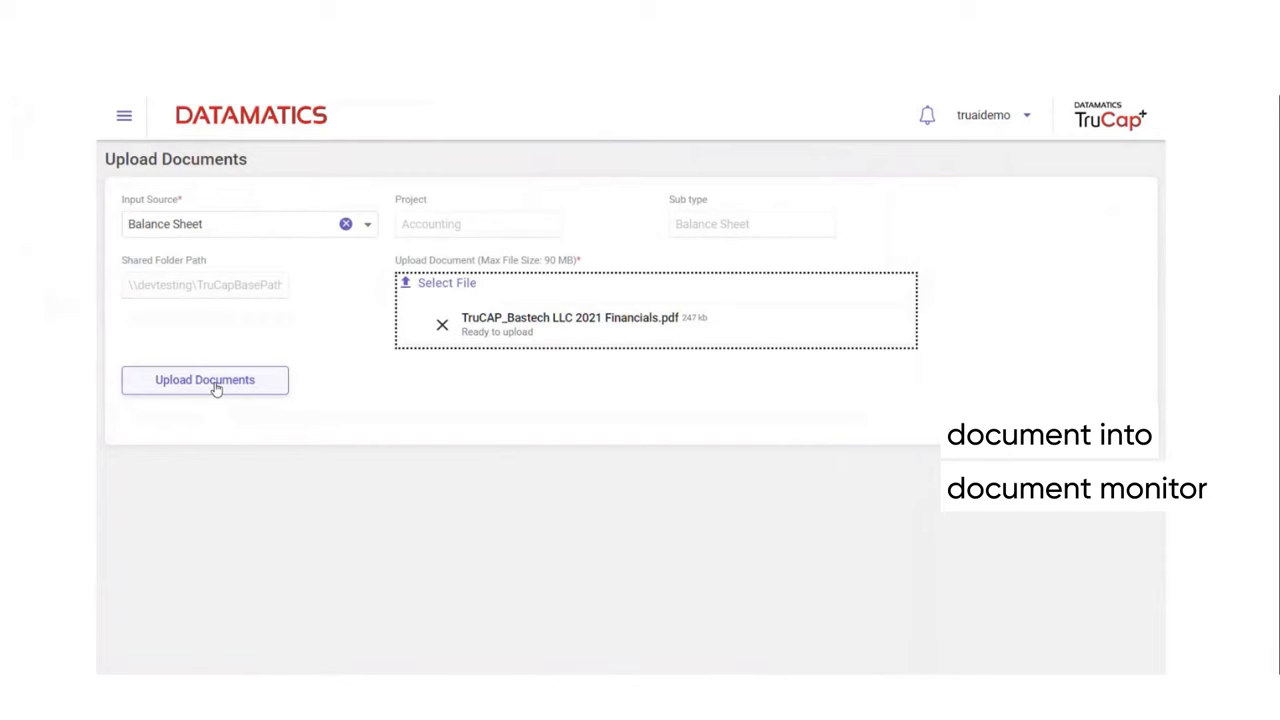
left_click(204, 380)
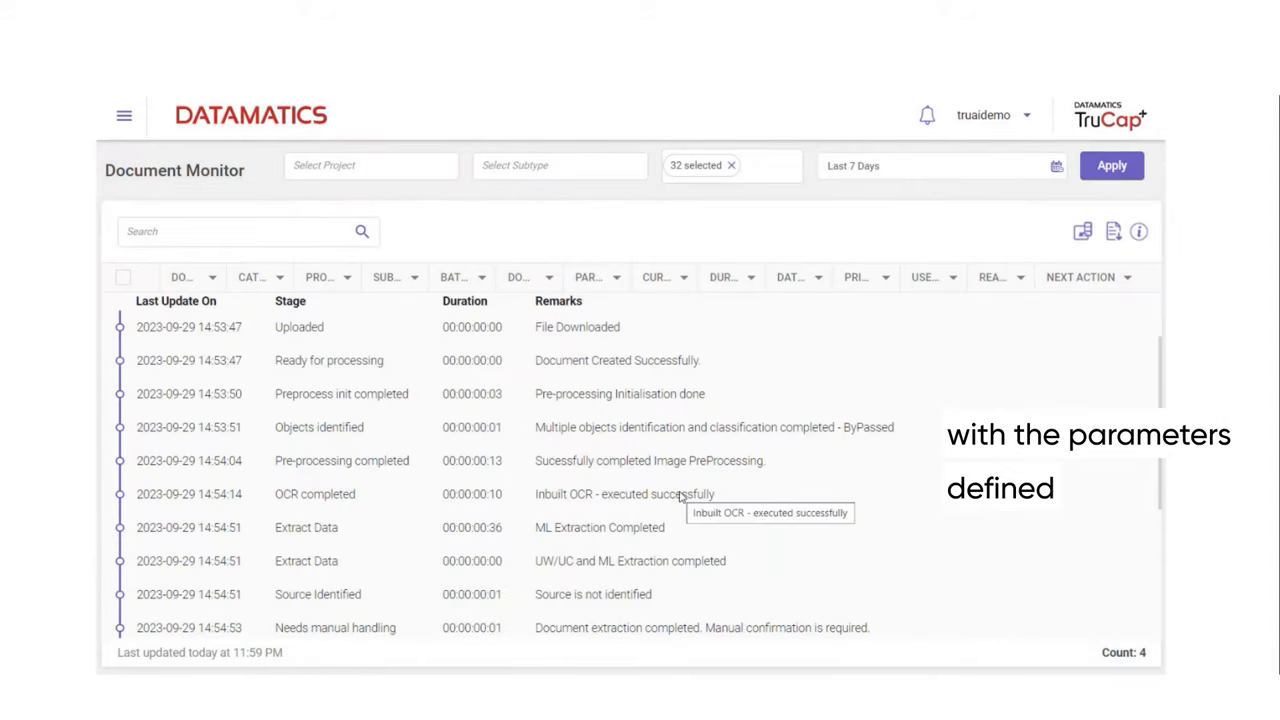
scroll("down", 3)
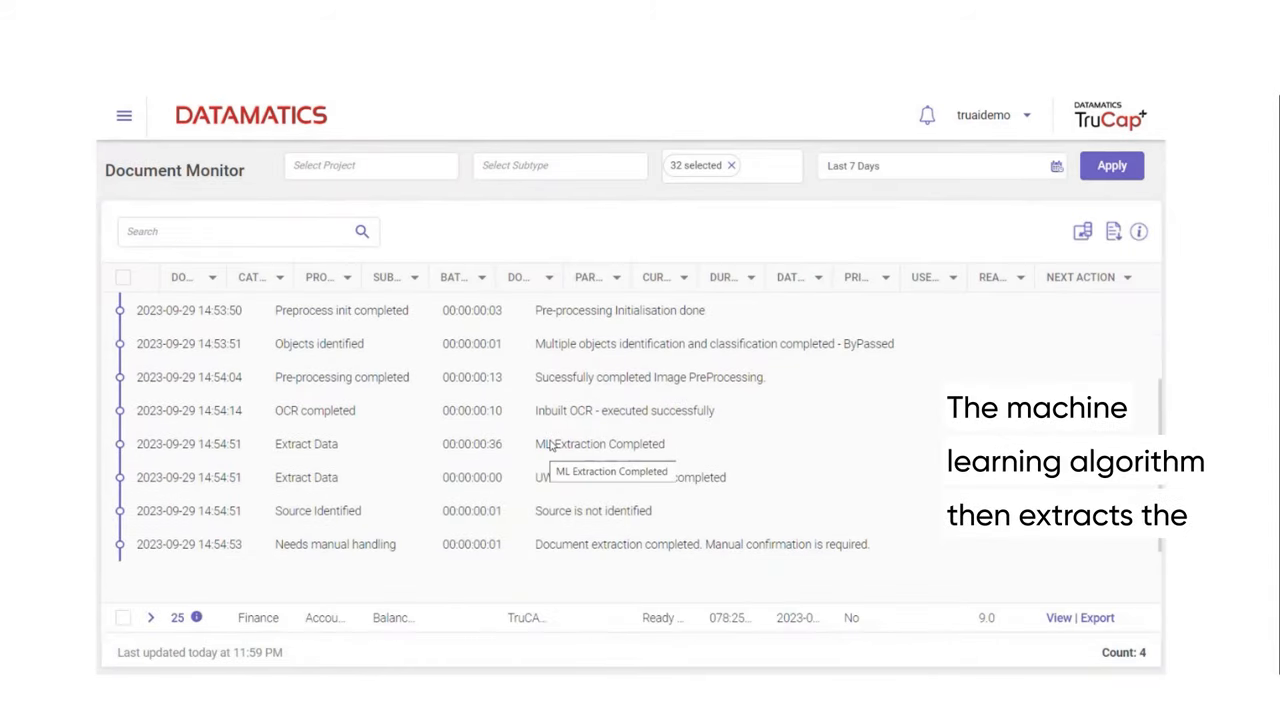